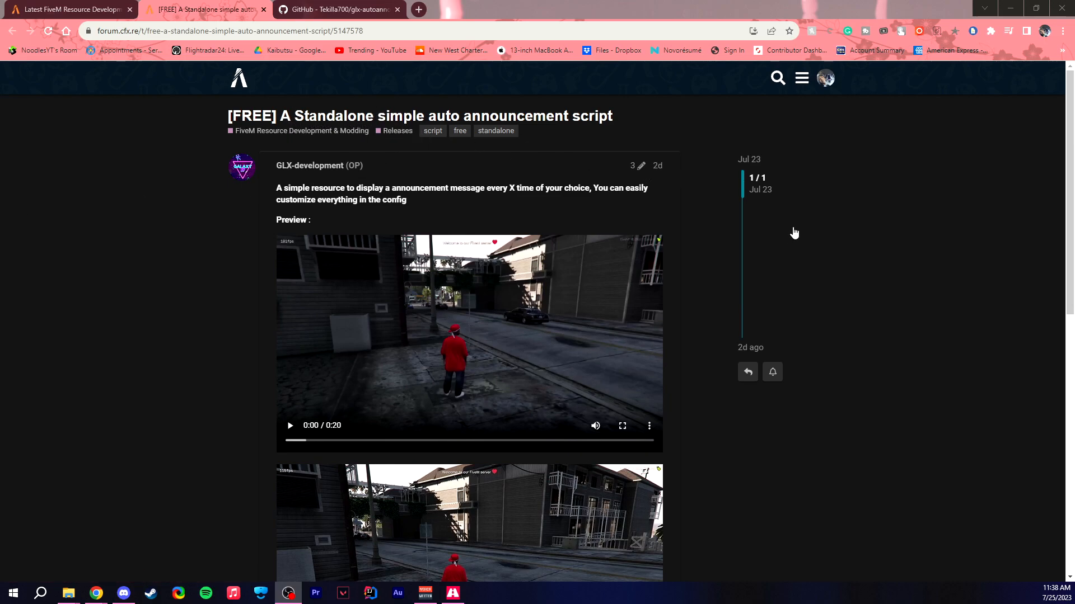
pyautogui.moveTo(820, 306)
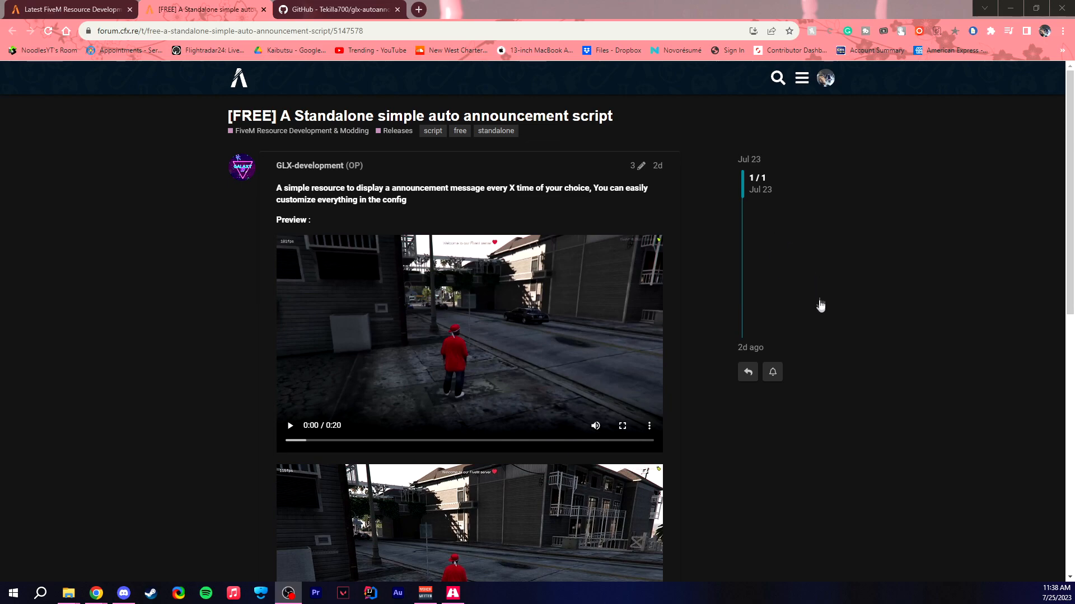
# - Download the glx-autoannouncement repository as a ZIP archive from its GitHub Code menu
pyautogui.scroll(-3)
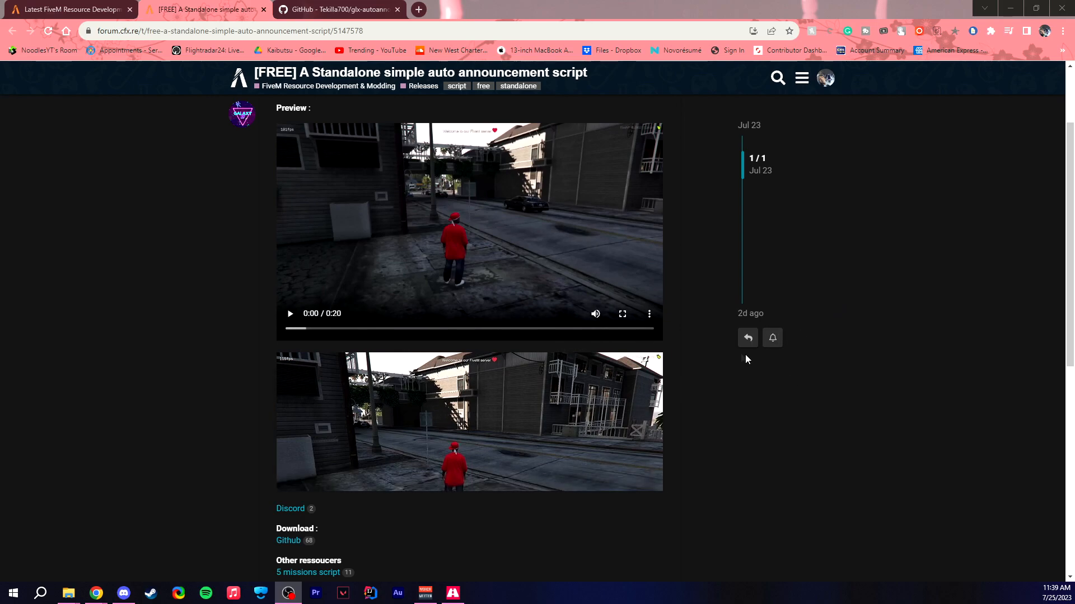
pyautogui.moveTo(789, 365)
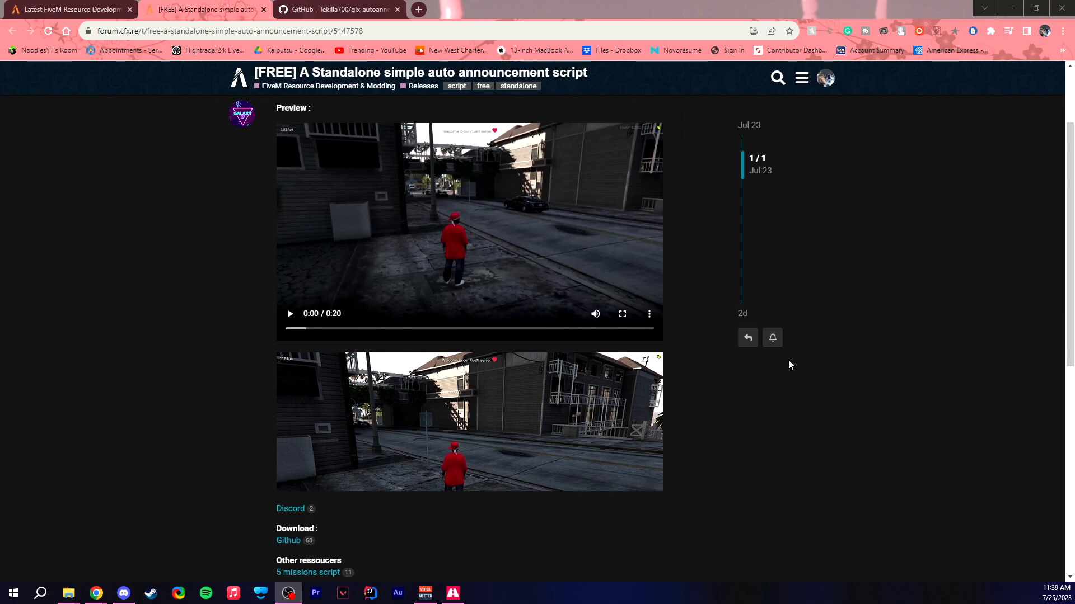
pyautogui.scroll(-3)
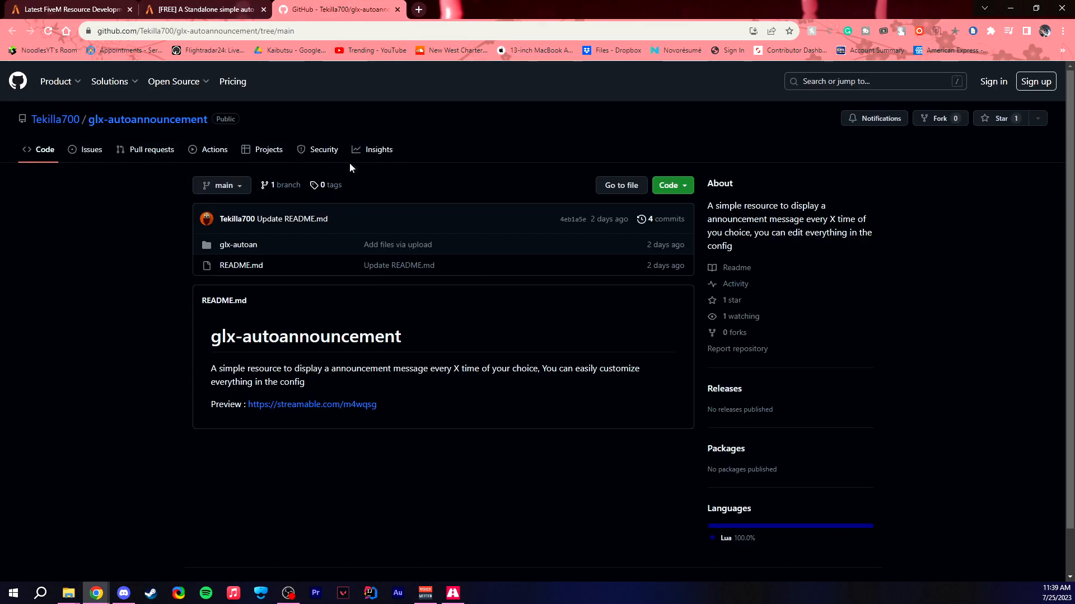
pyautogui.click(669, 184)
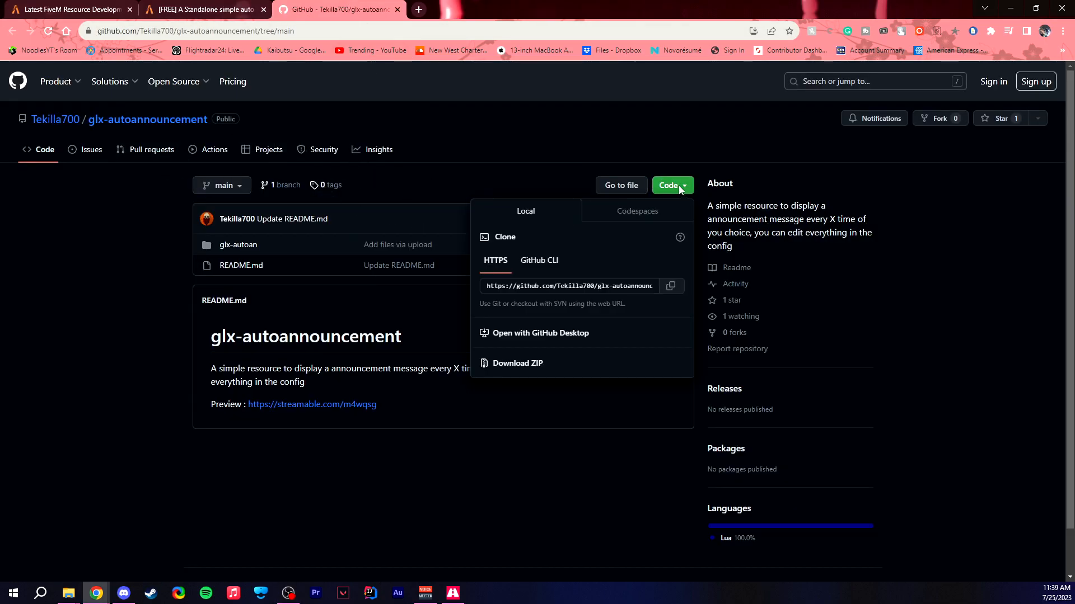
pyautogui.click(518, 363)
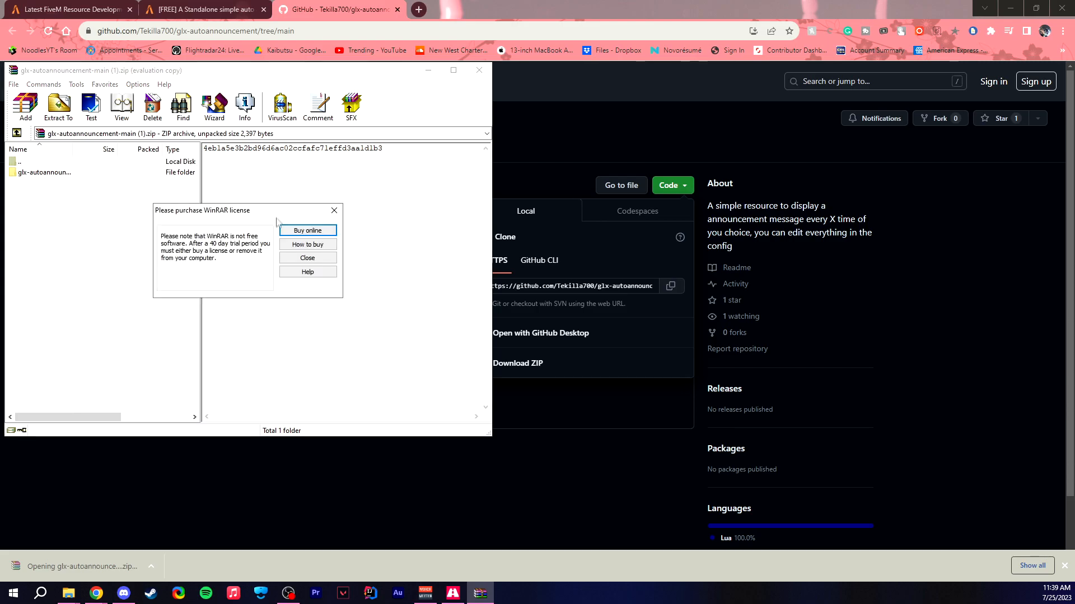
# - Dismiss the WinRAR license reminder and select the glx-autoan folder inside glx-autoannouncement-main
pyautogui.click(306, 257)
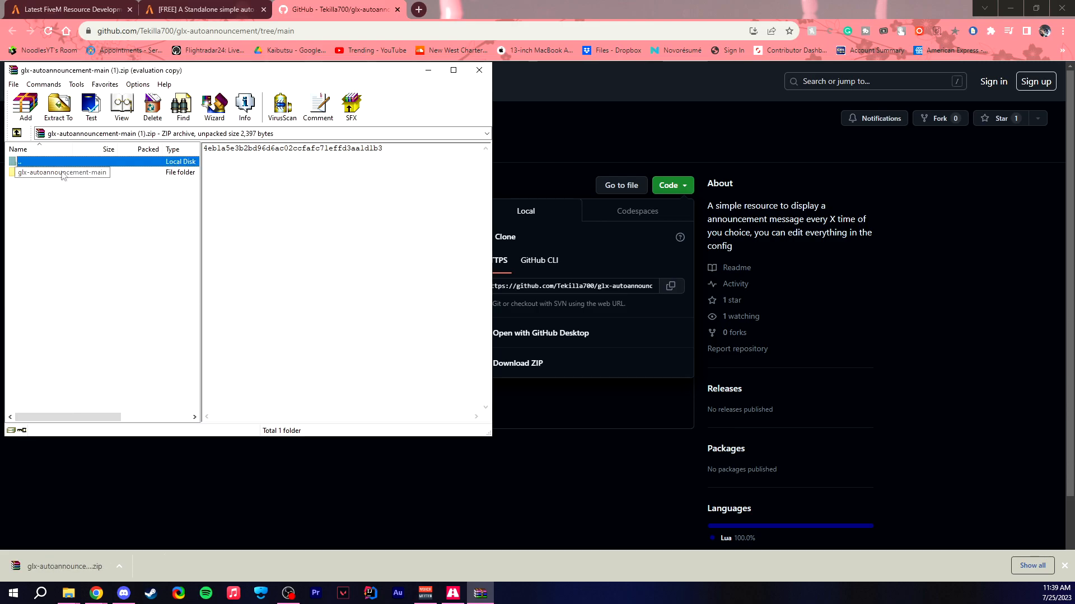
pyautogui.doubleClick(62, 172)
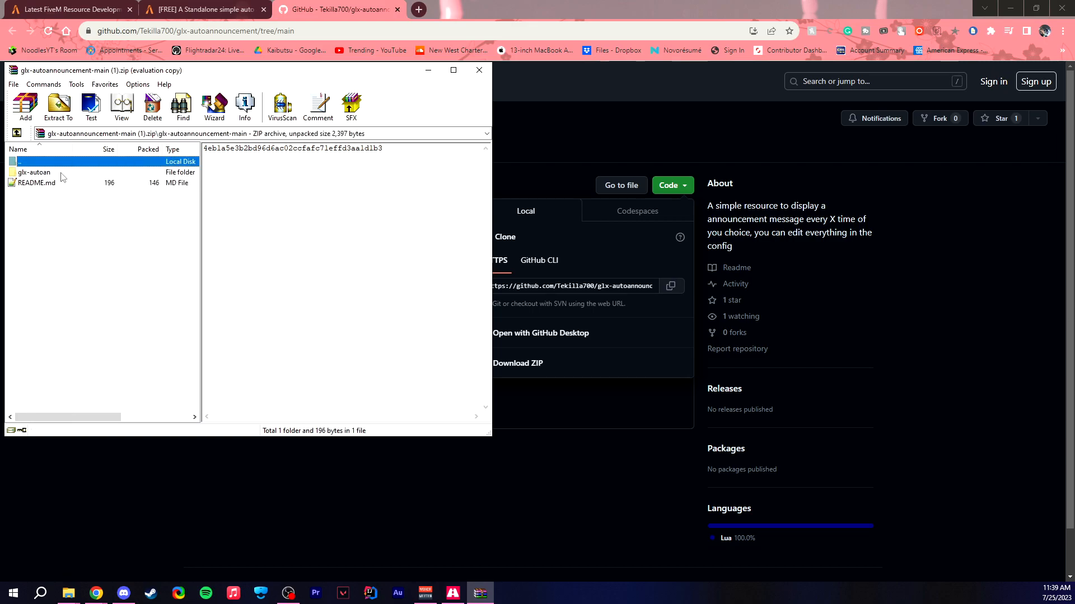
pyautogui.click(34, 173)
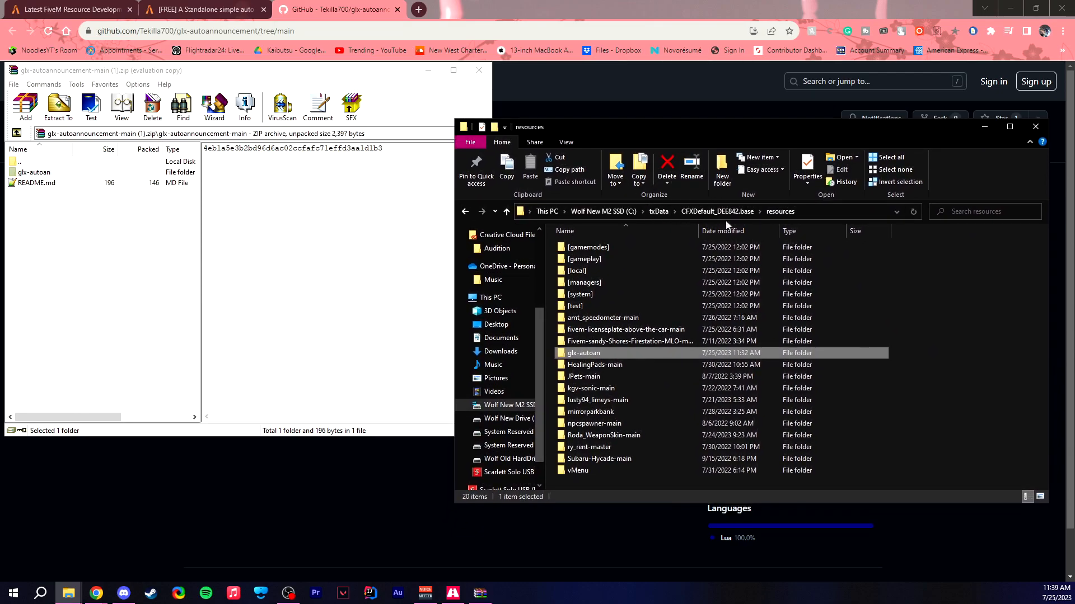
pyautogui.moveTo(582, 353)
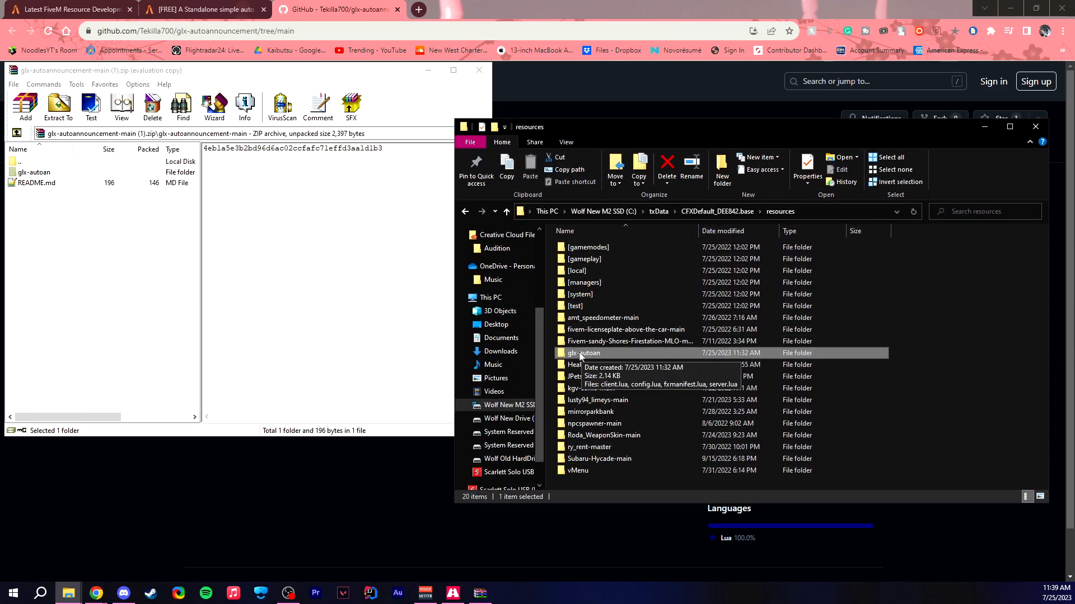
pyautogui.moveTo(48, 182)
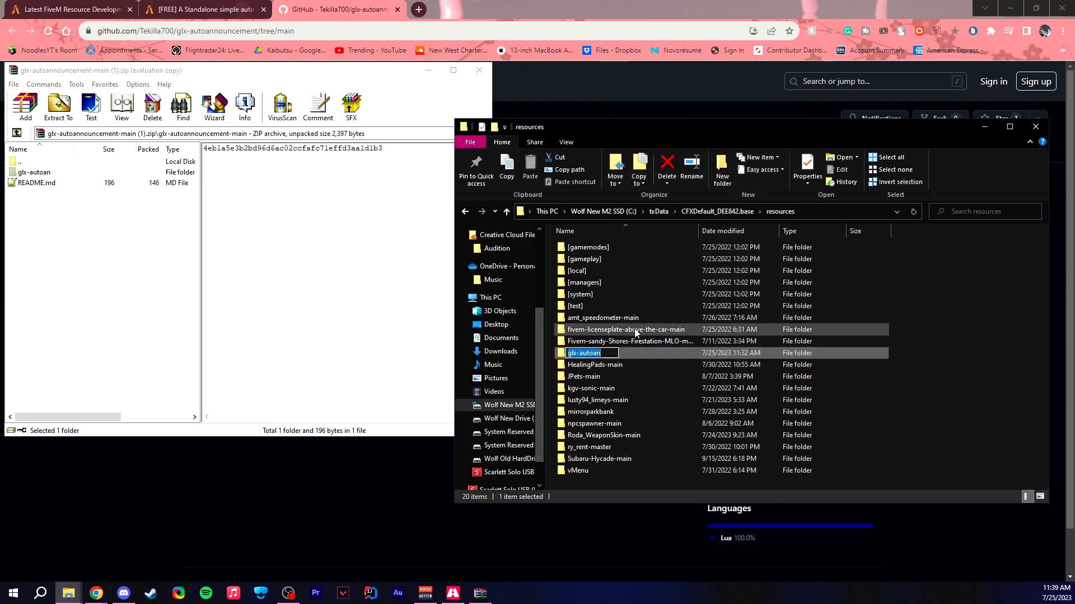
pyautogui.moveTo(958, 283)
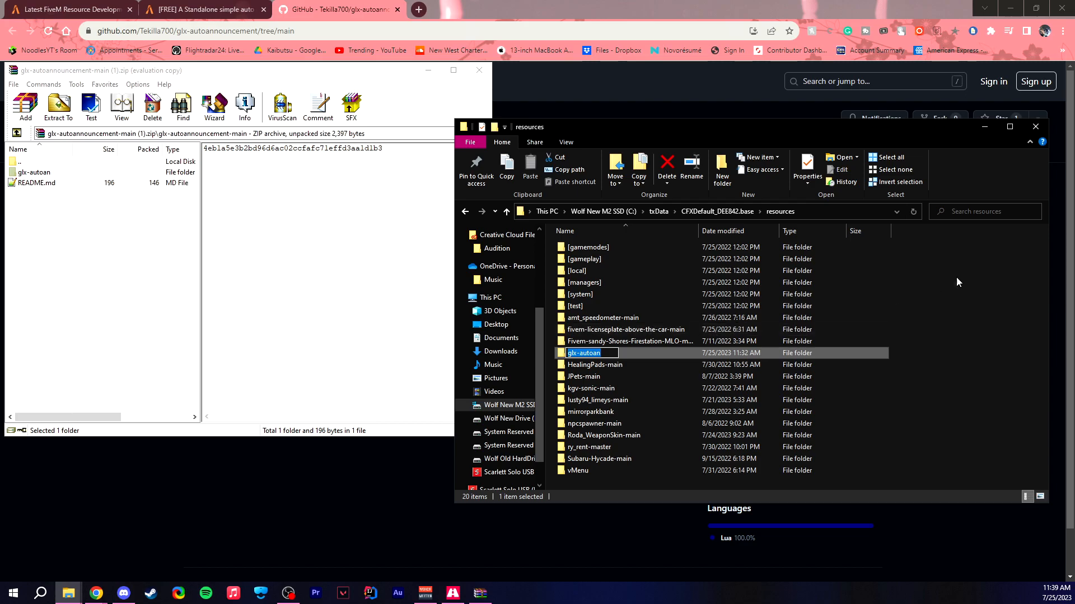
# - Navigate up from resources to the CFXDefault server data folder containing server.cfg
pyautogui.click(506, 212)
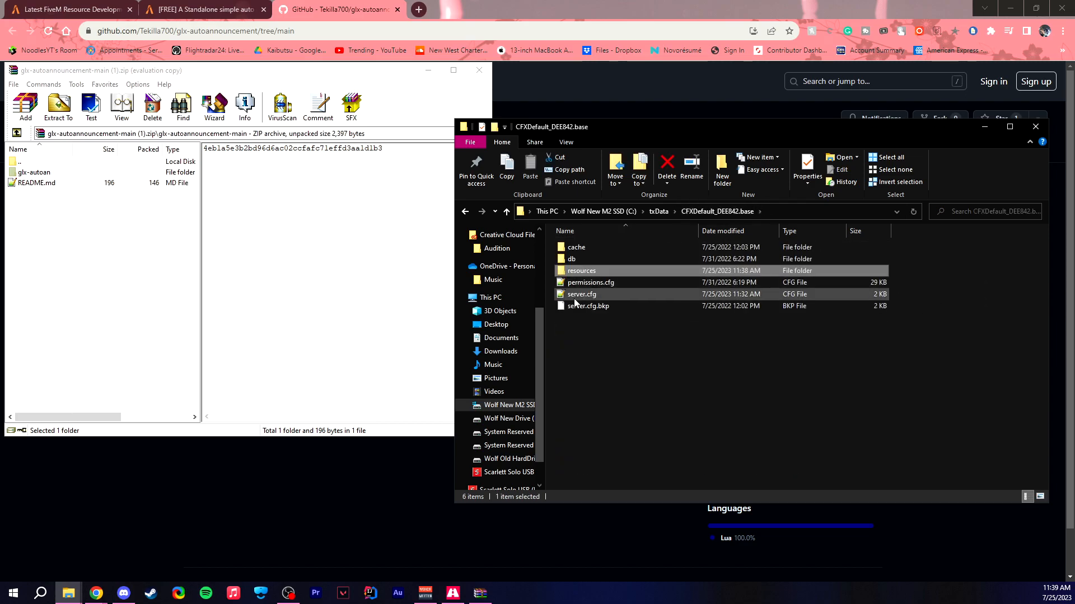
# - Open server.cfg with Edit with Notepad++ from its context menu
pyautogui.rightClick(580, 294)
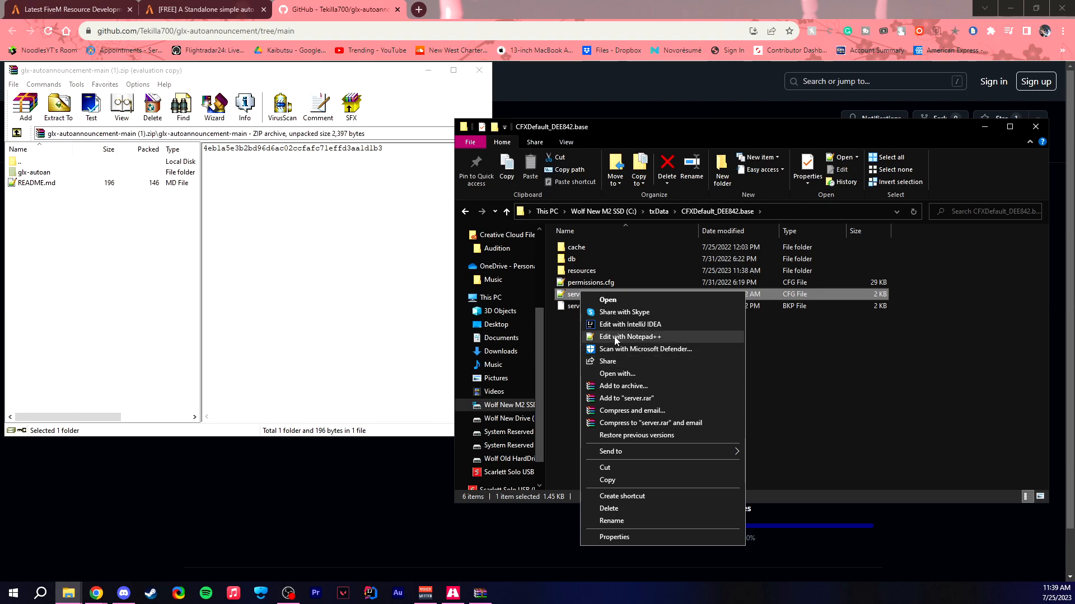
pyautogui.click(628, 337)
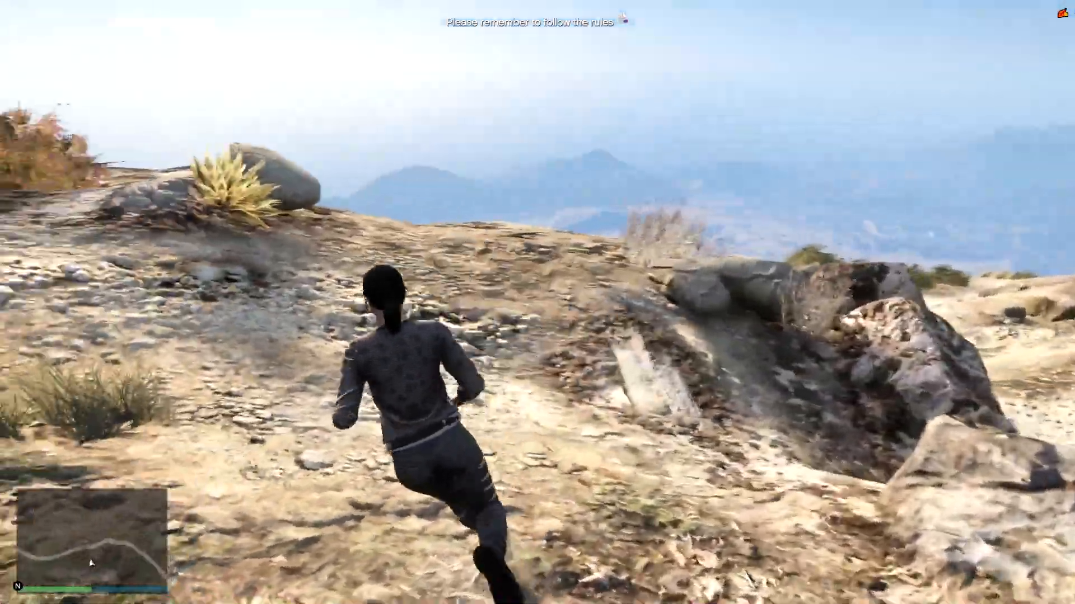
# - Run the character up the hilltop toward the lookout while the rules announcement shows
pyautogui.press('w')
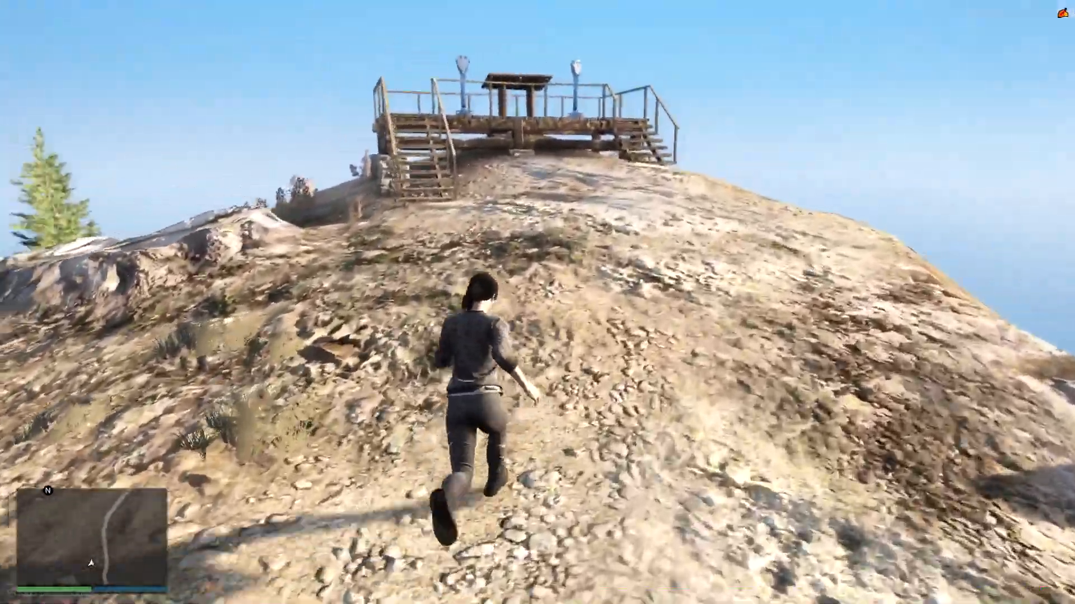
pyautogui.press('w')
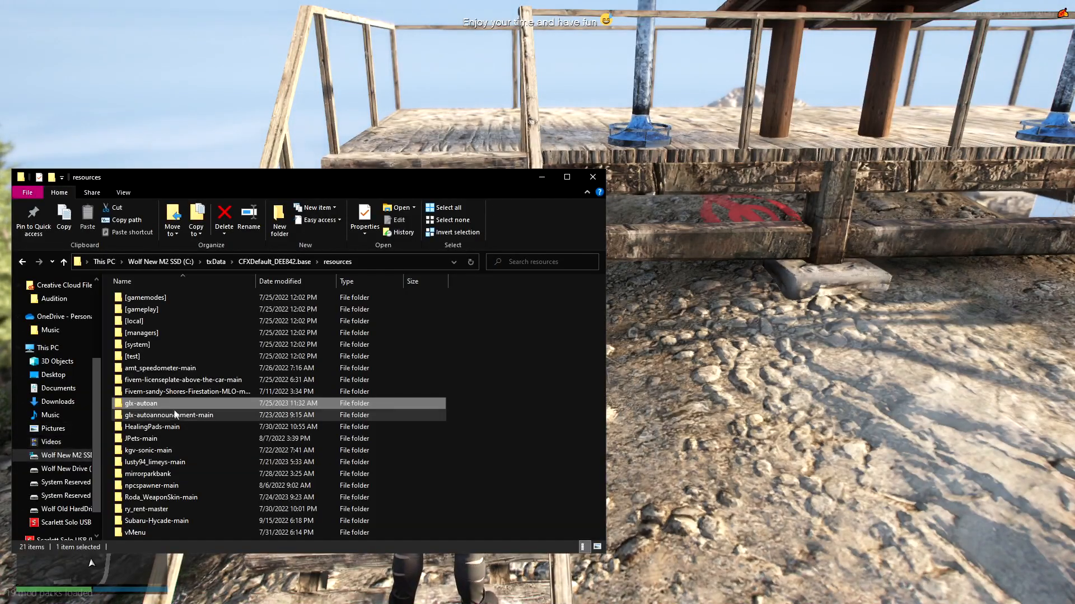
# - Open the glx-autoan resource's config.lua in Notepad++ from its context menu
pyautogui.doubleClick(141, 403)
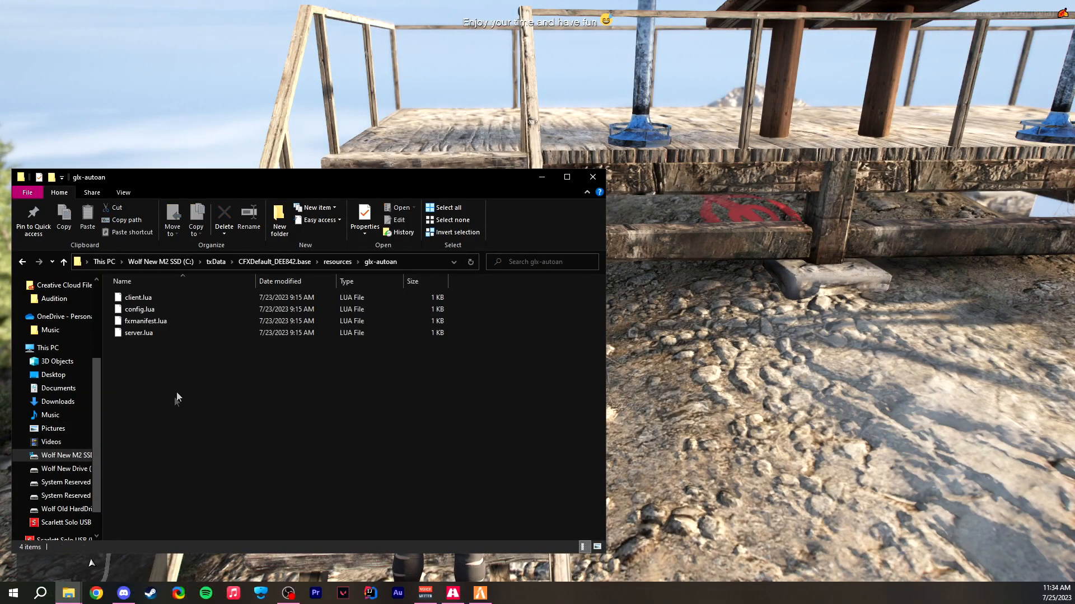
pyautogui.click(139, 309)
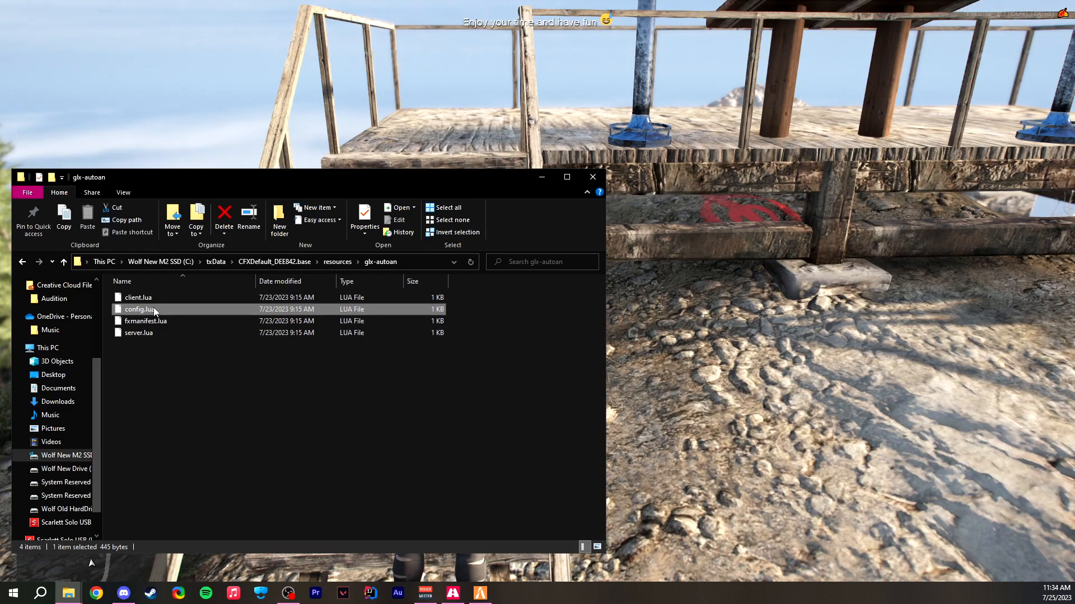
pyautogui.rightClick(138, 308)
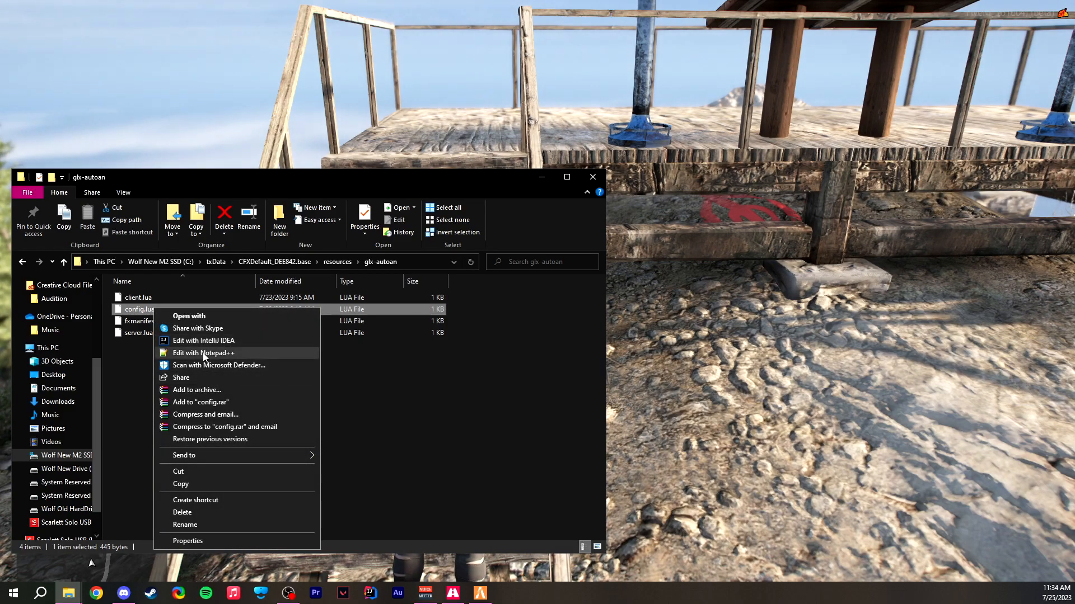
pyautogui.click(202, 353)
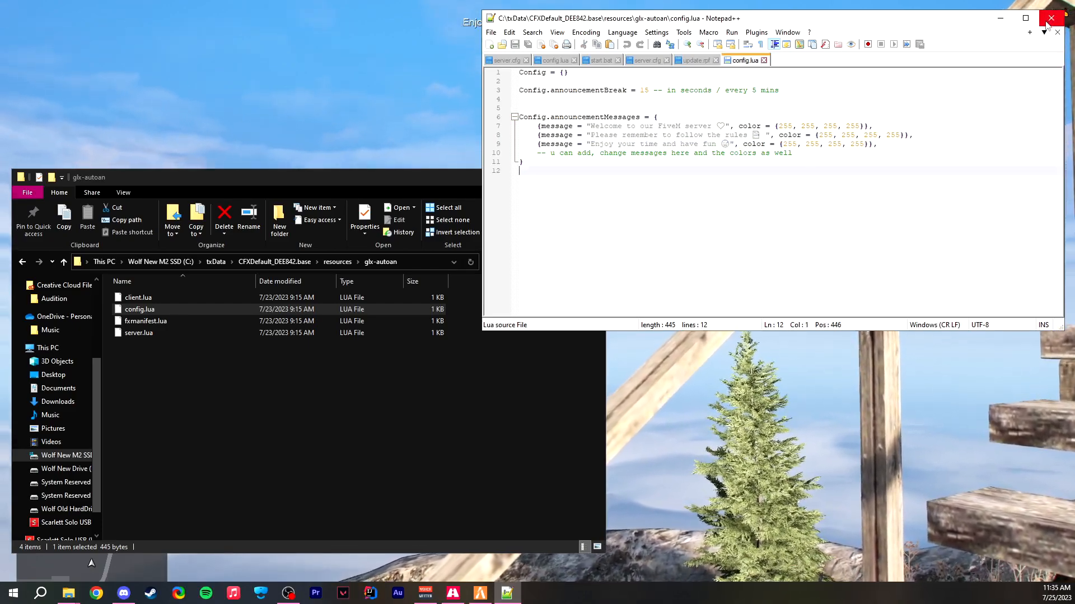
# - Close Notepad++ after editing config.lua, returning to the FiveM game view
pyautogui.click(1053, 18)
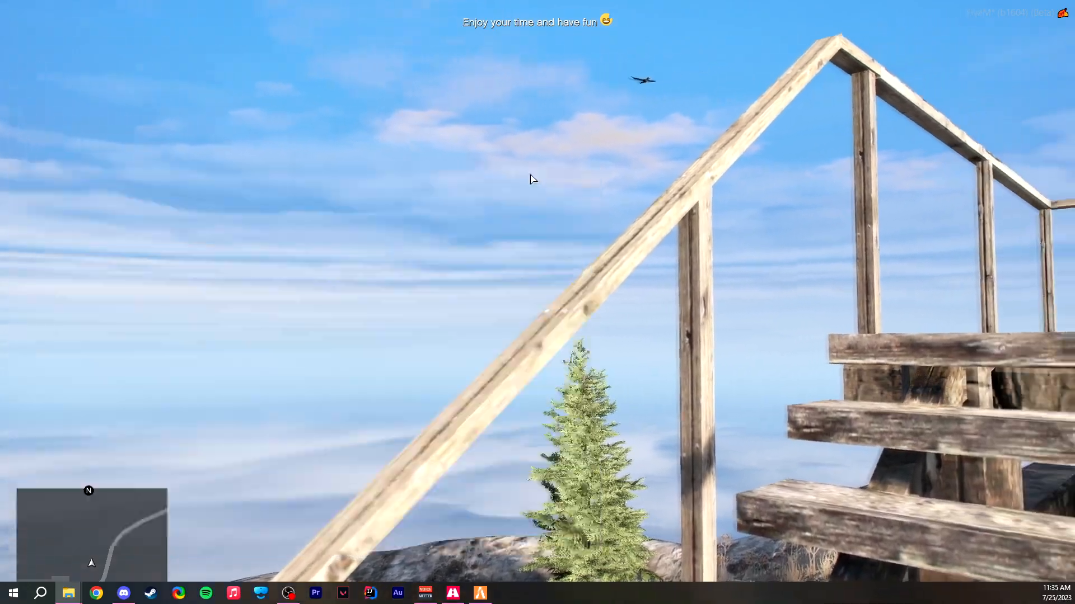